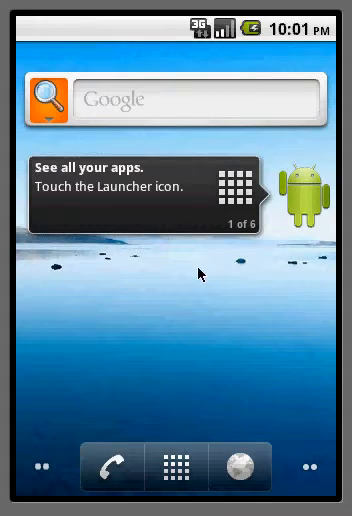
mouse_move(183, 440)
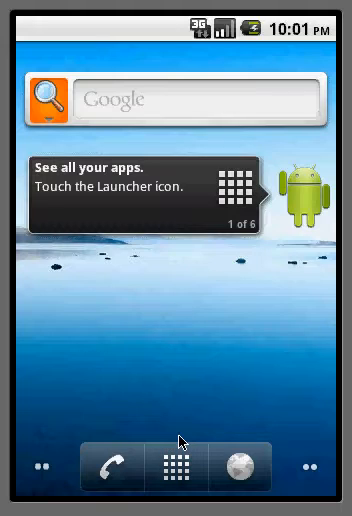
mouse_move(185, 470)
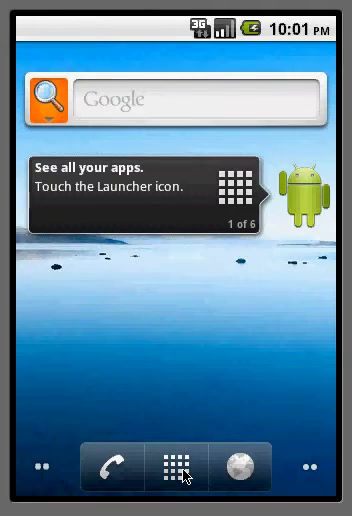
Open the application settings from the app list to enable Unknown sources.
left_click(175, 478)
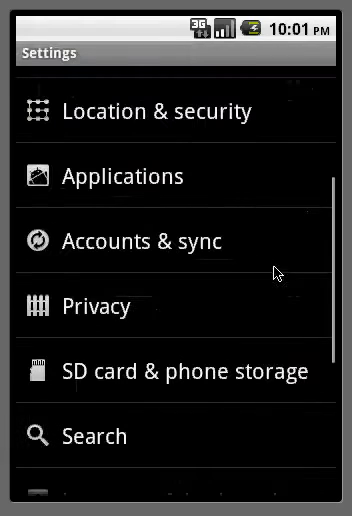
left_click(122, 175)
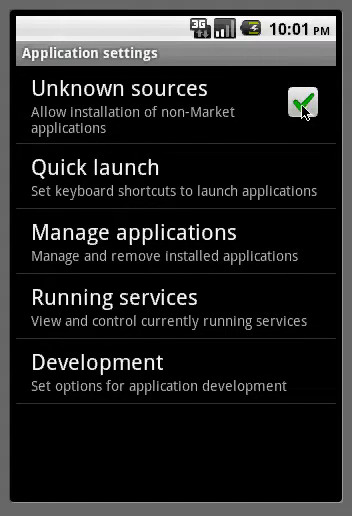
mouse_move(301, 120)
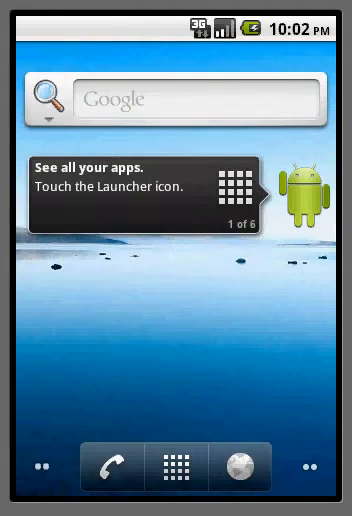
left_click(176, 478)
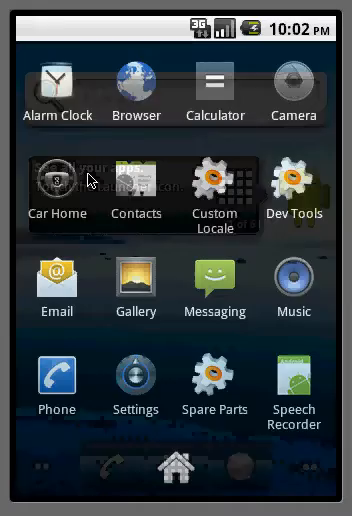
left_click(135, 95)
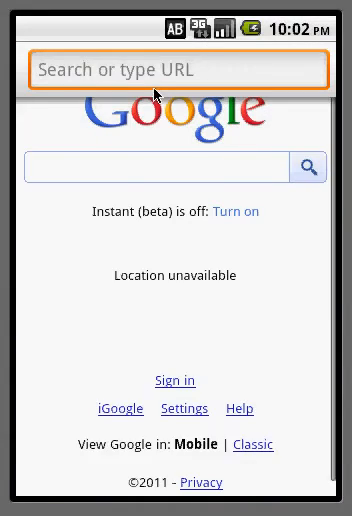
left_click(178, 69)
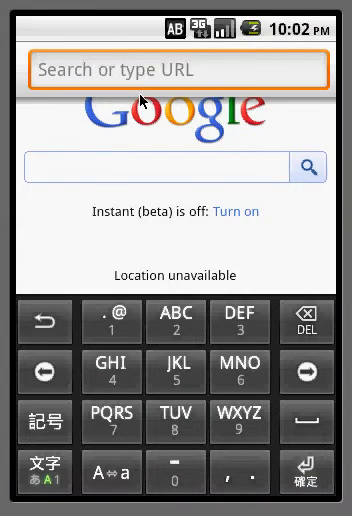
type("www.cellphoneshark.com")
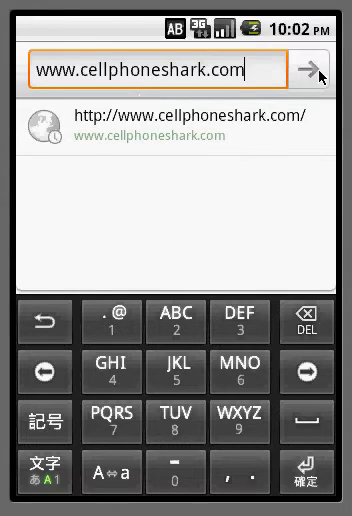
left_click(308, 72)
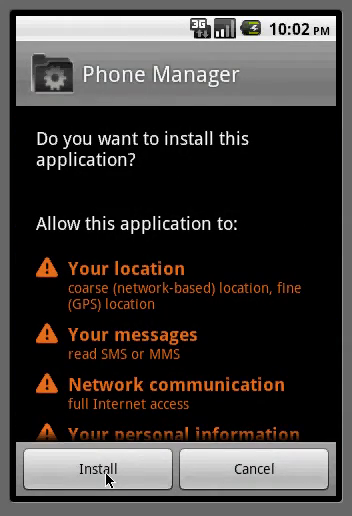
Accept the permissions and start installing Phone Manager.
left_click(96, 469)
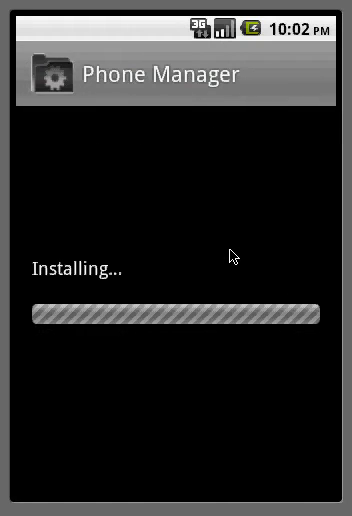